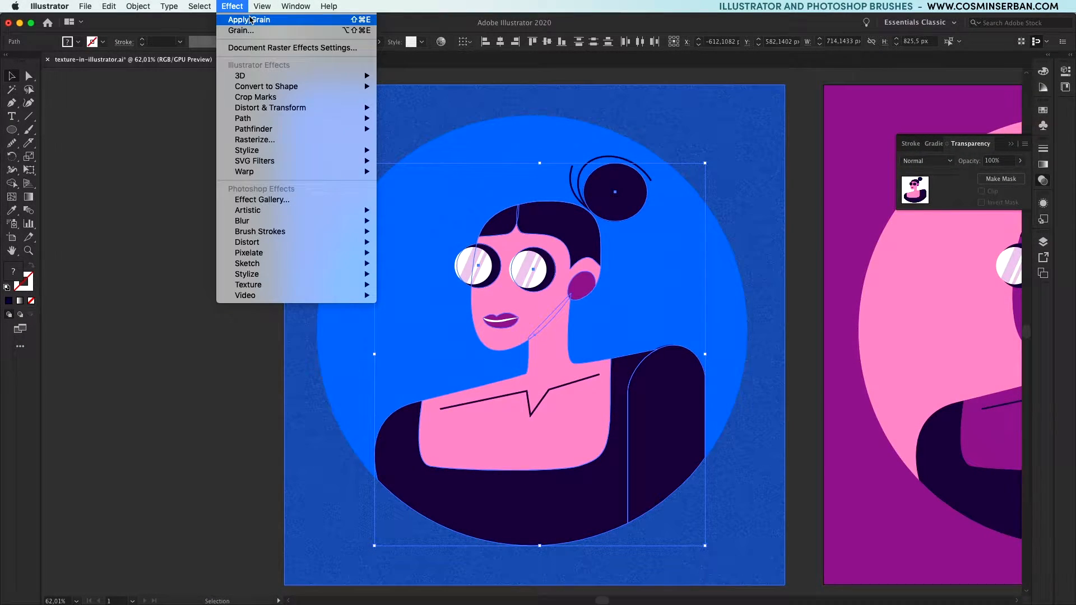
Step: Close the Effect menu, leaving the dark blue background as a flat untextured fill
click(248, 19)
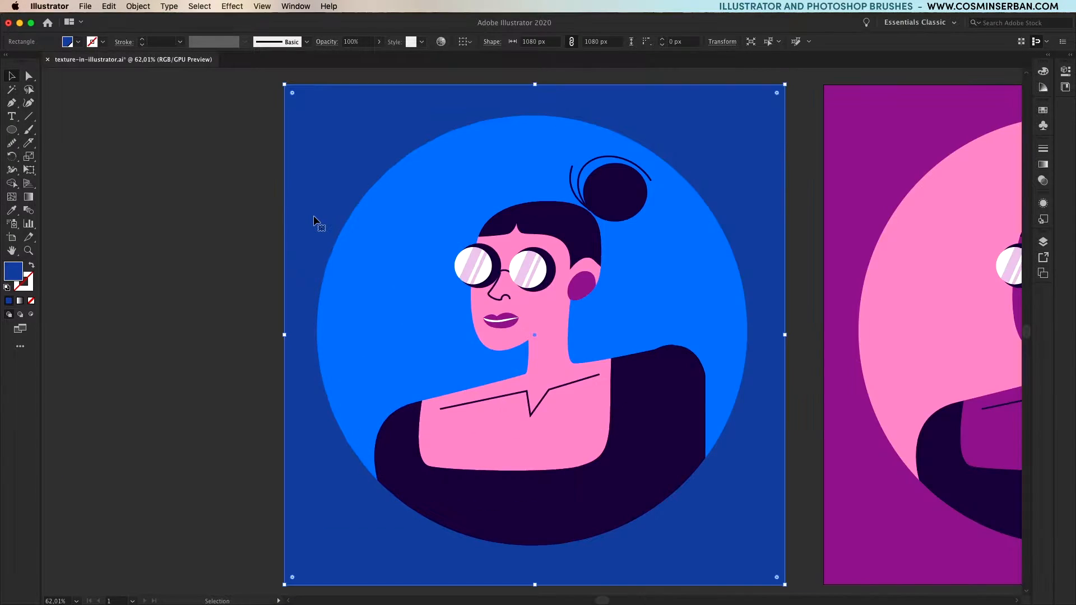
Step: Copy the background rectangle and apply a Regular Grain texture with Intensity 92 and Contrast 63
key(cmd+c)
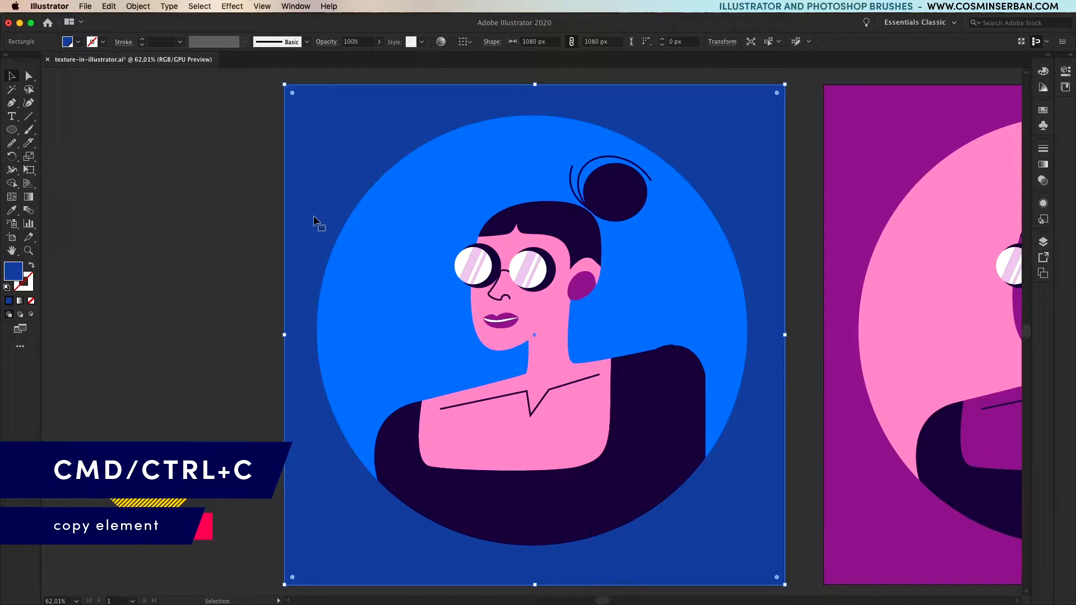
click(232, 7)
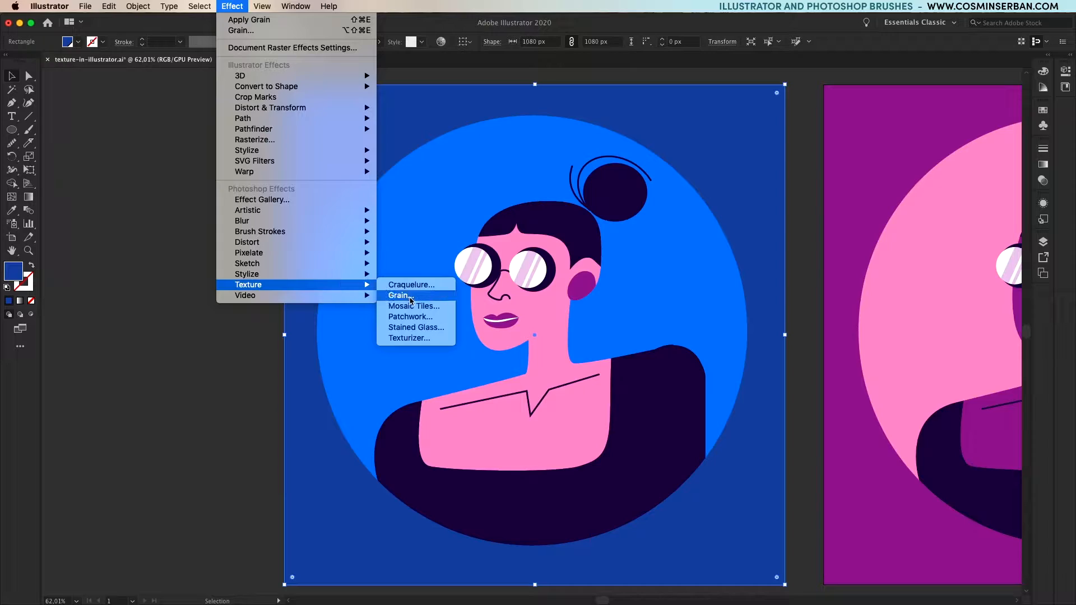
click(399, 294)
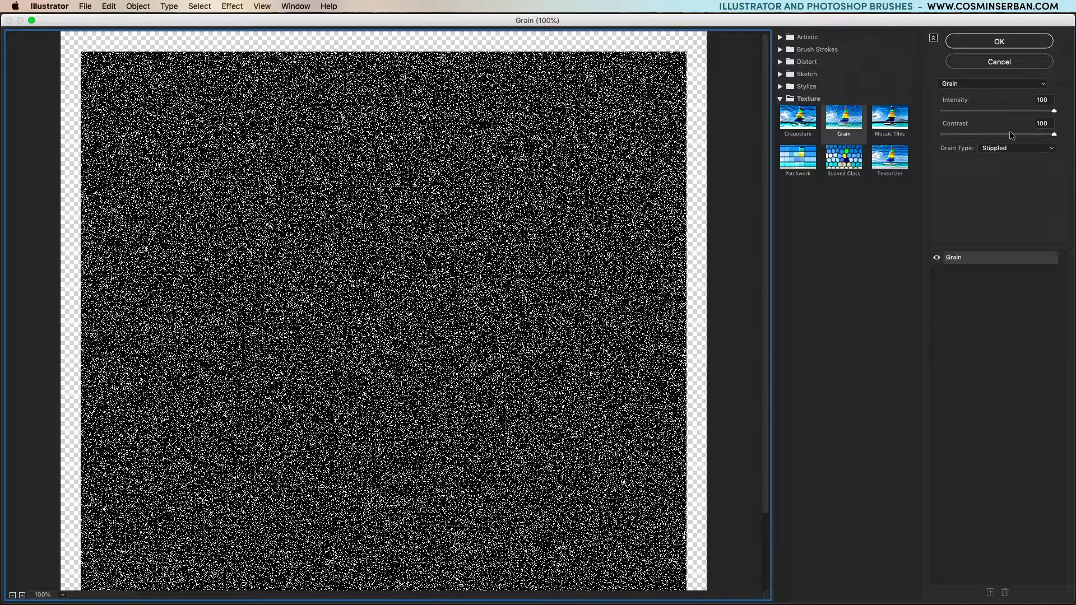
click(1015, 148)
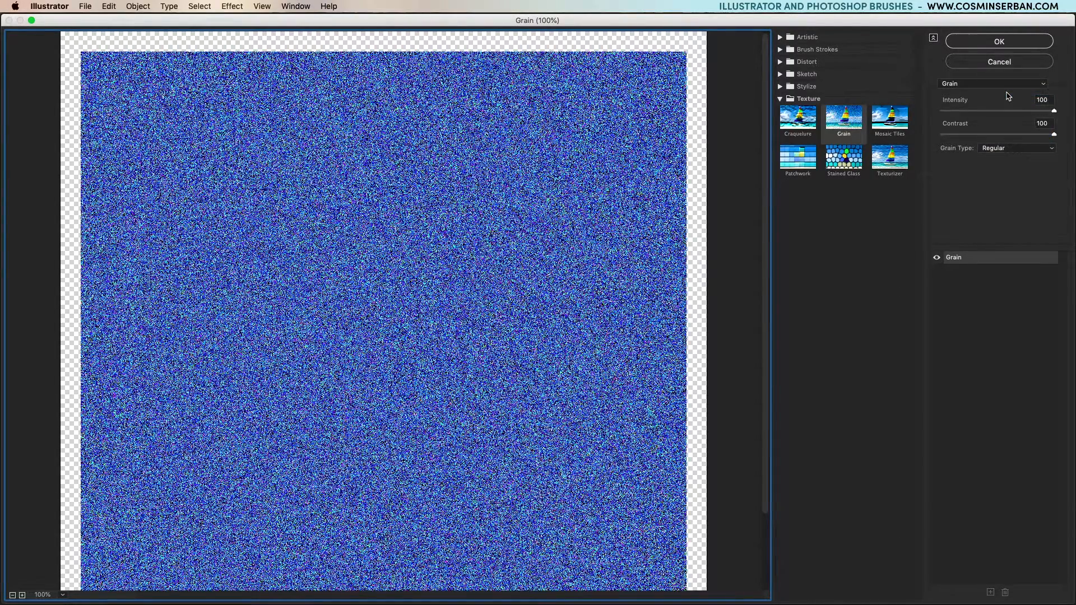
drag(1053, 111, 1036, 111)
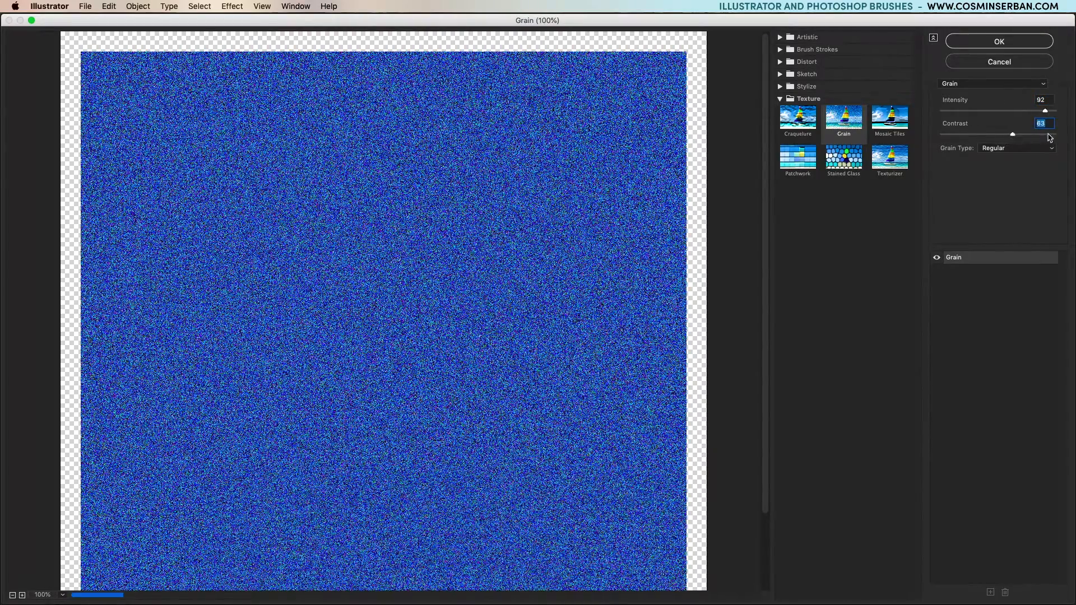
click(998, 41)
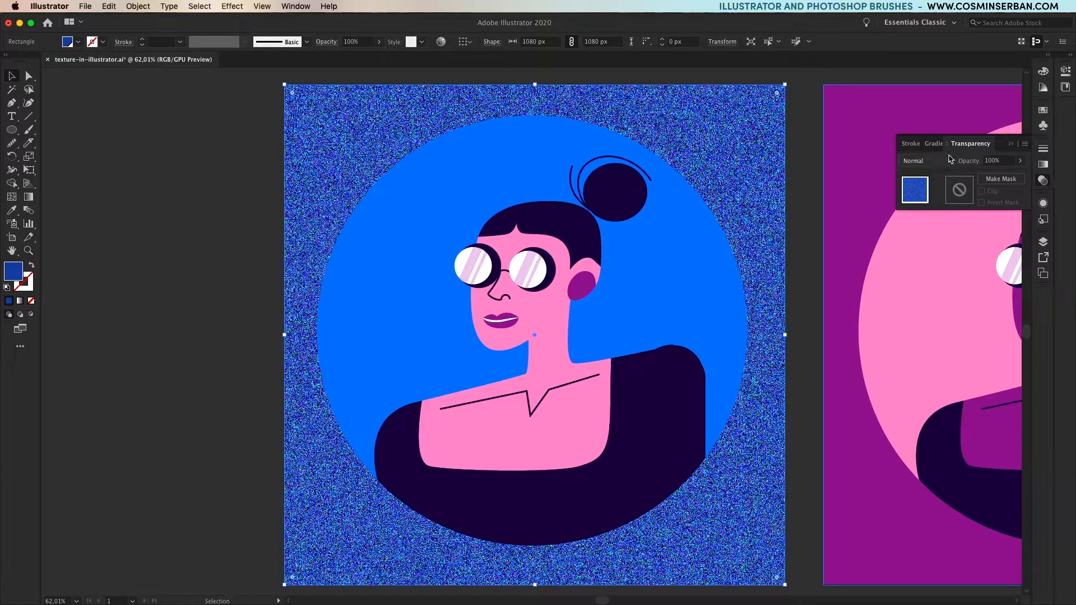
Step: Blend the background grain with Overlay then Multiply mode at 20% opacity
click(927, 160)
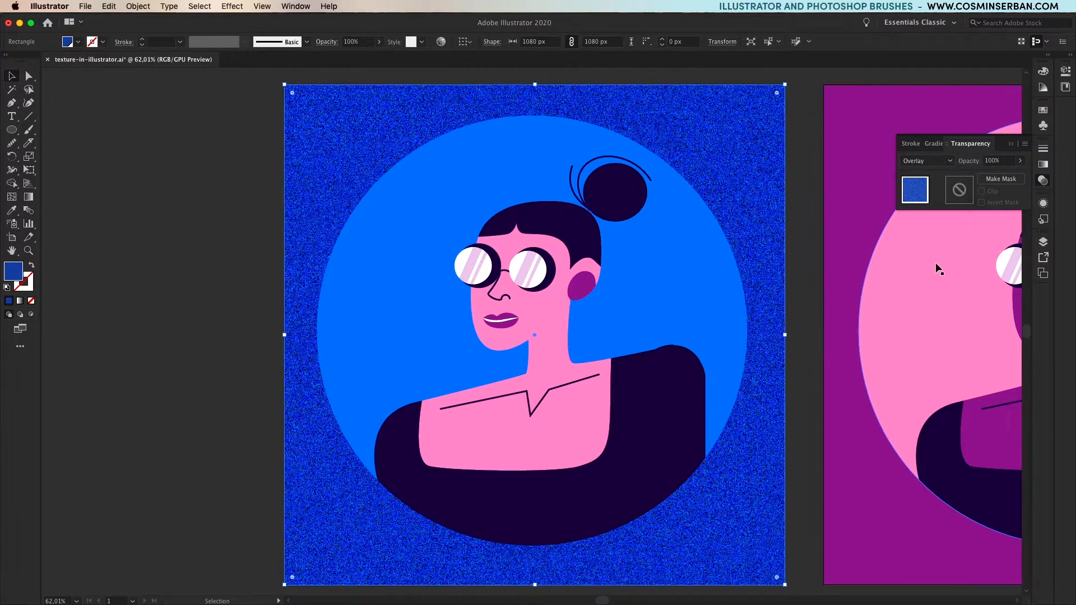
click(997, 160)
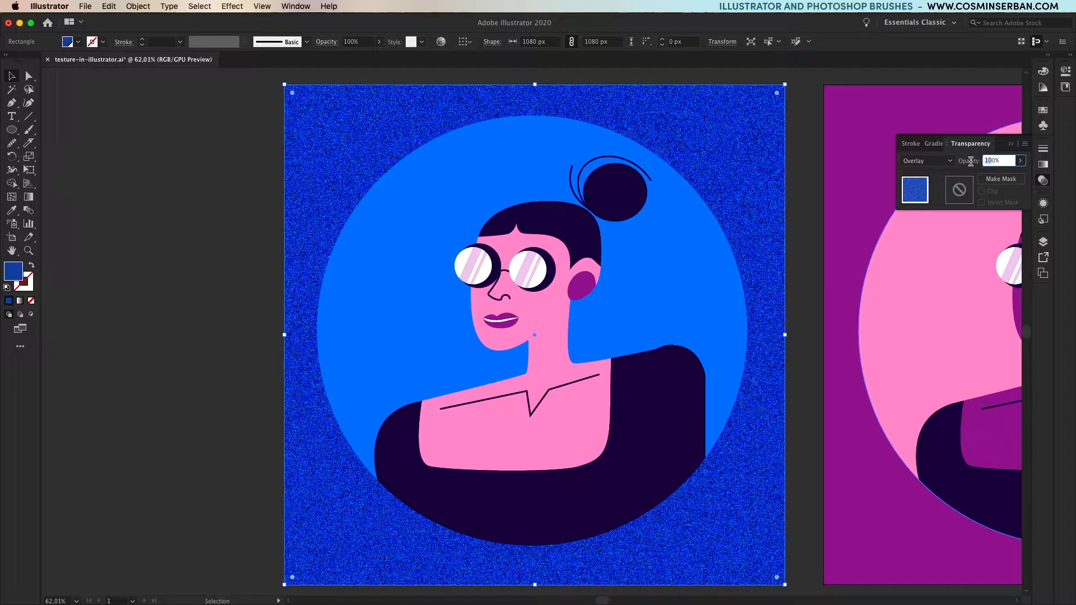
text(20%)
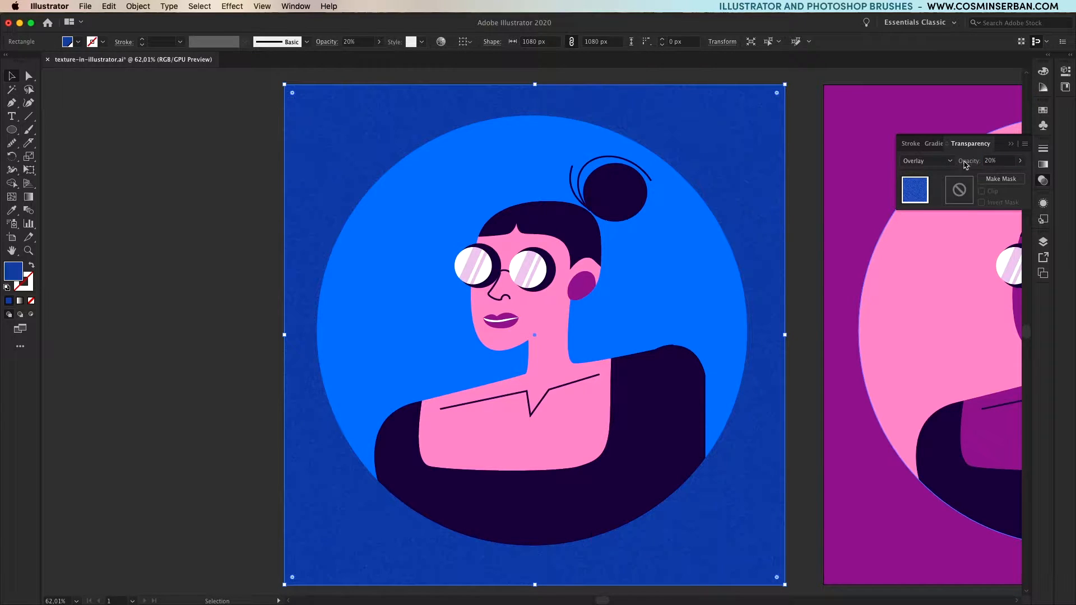
click(924, 160)
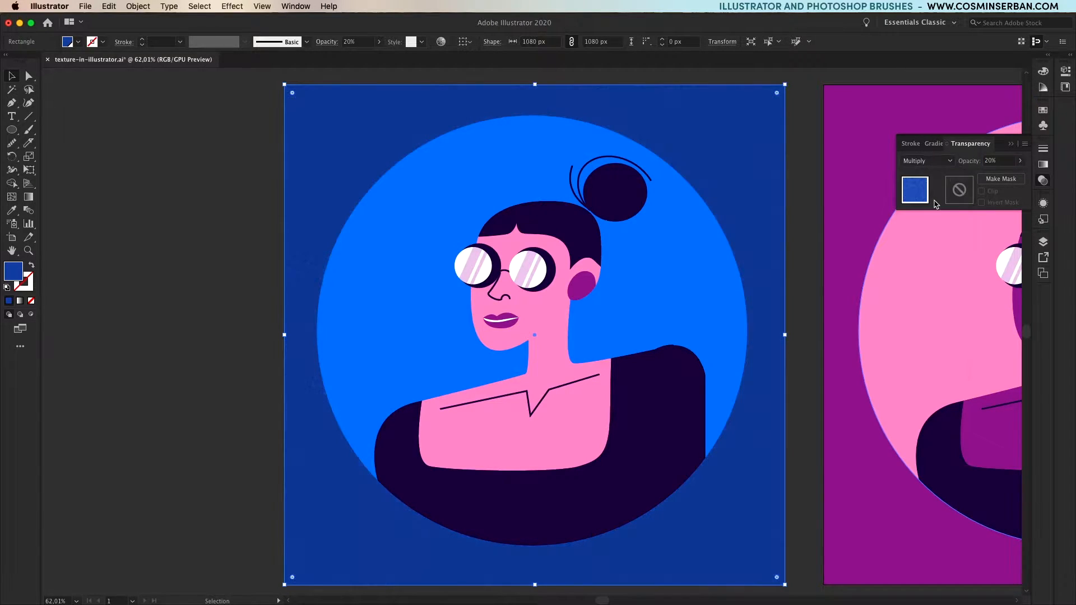
click(927, 160)
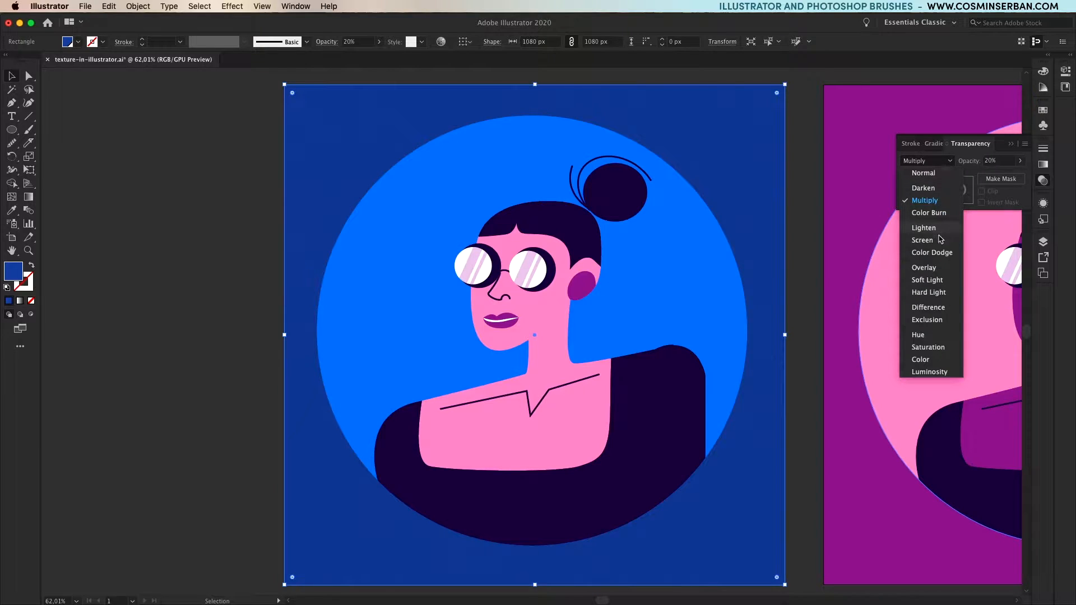
click(921, 240)
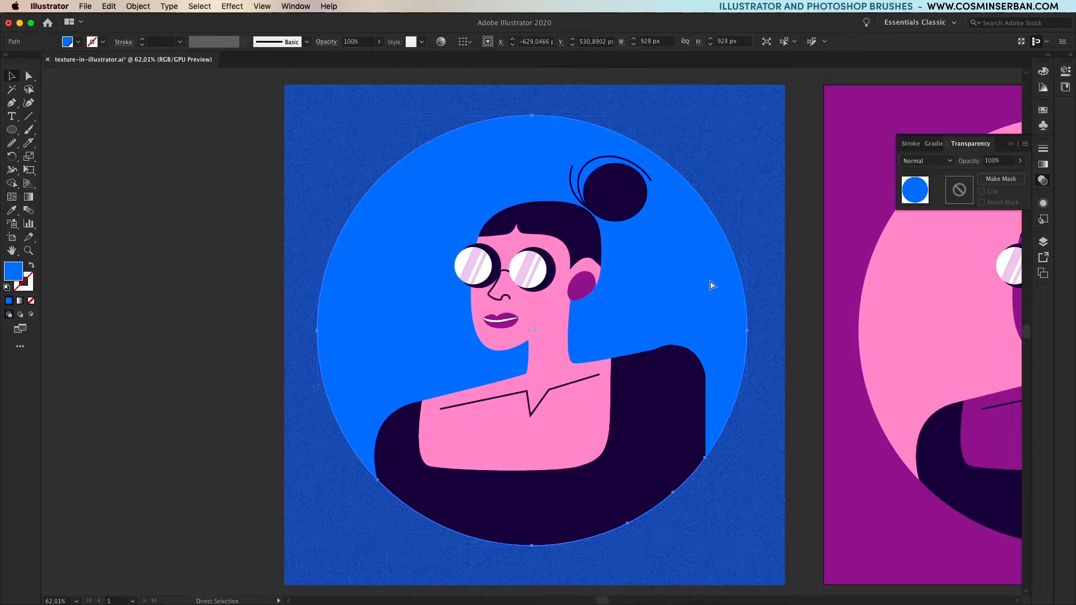
Step: Reapply the grain effect to the blue circle and set its blend mode
click(231, 7)
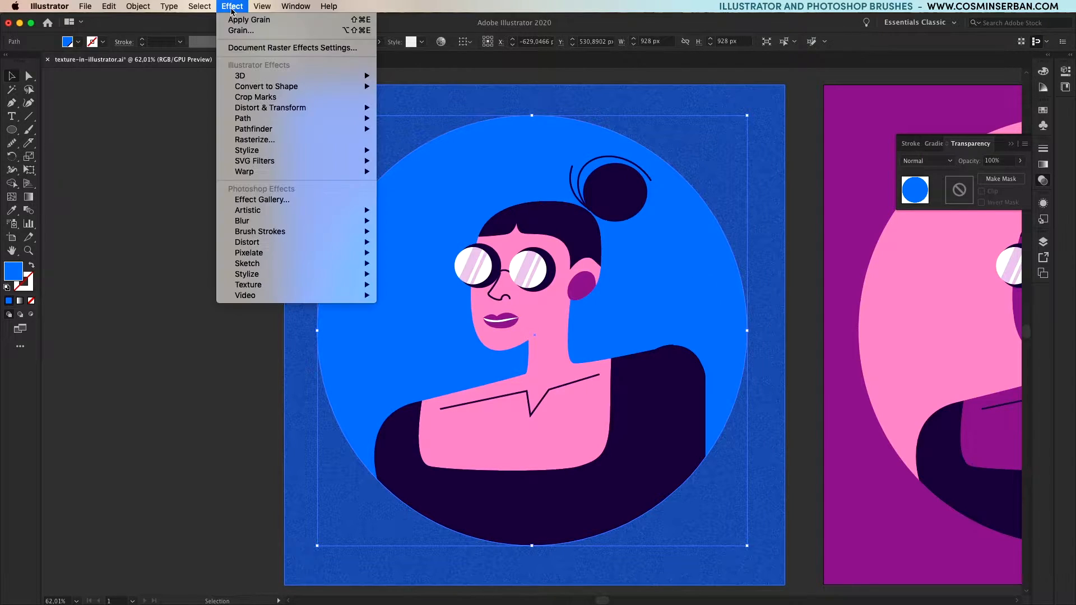
click(248, 19)
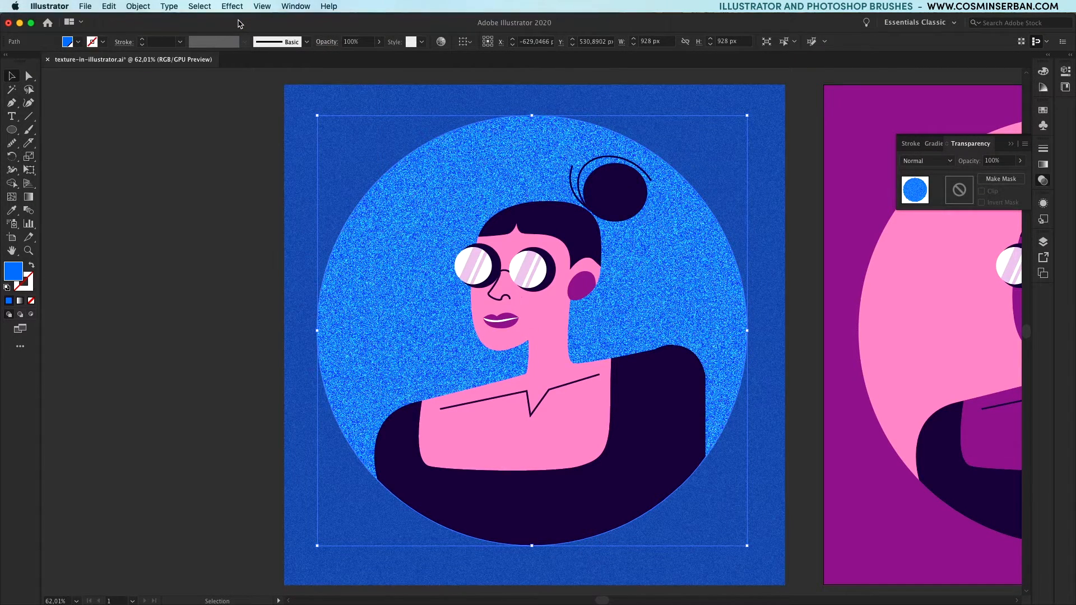
click(926, 160)
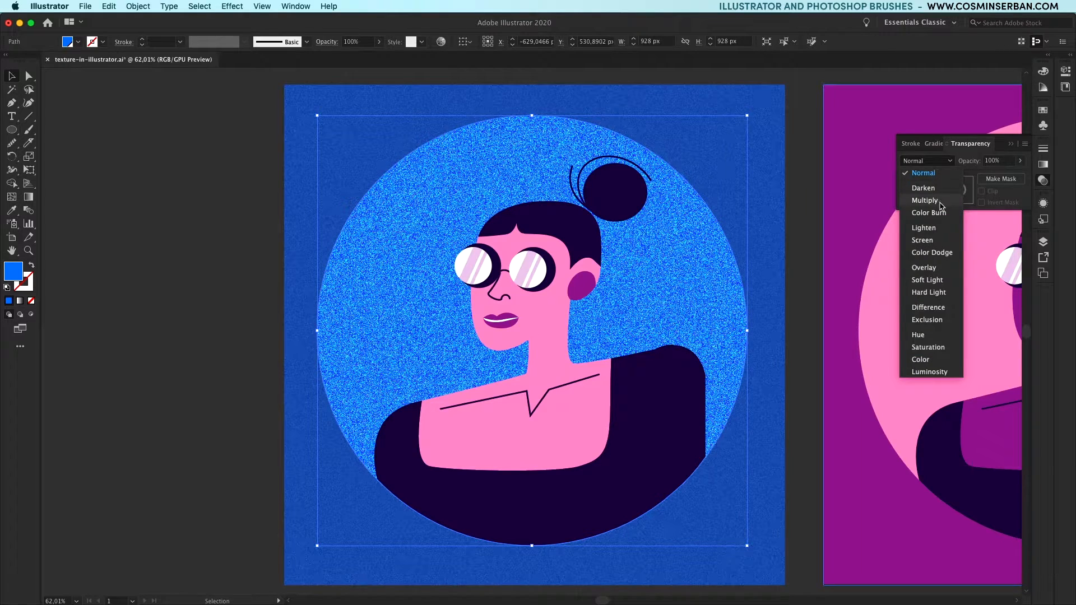
click(924, 199)
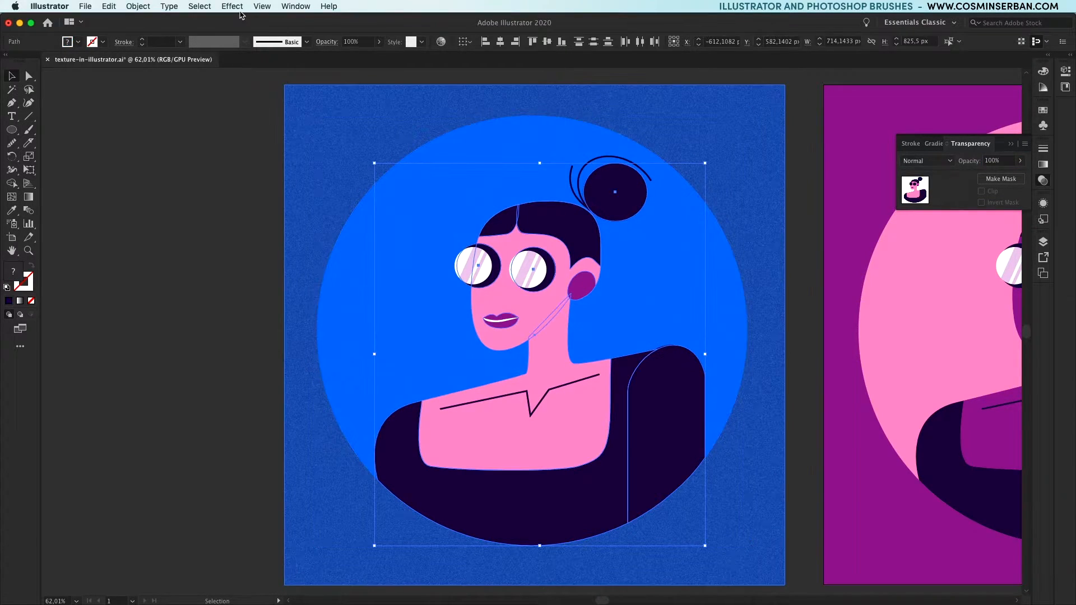
Step: Reapply the grain to the woman figure, blend it, and deselect to review
click(232, 7)
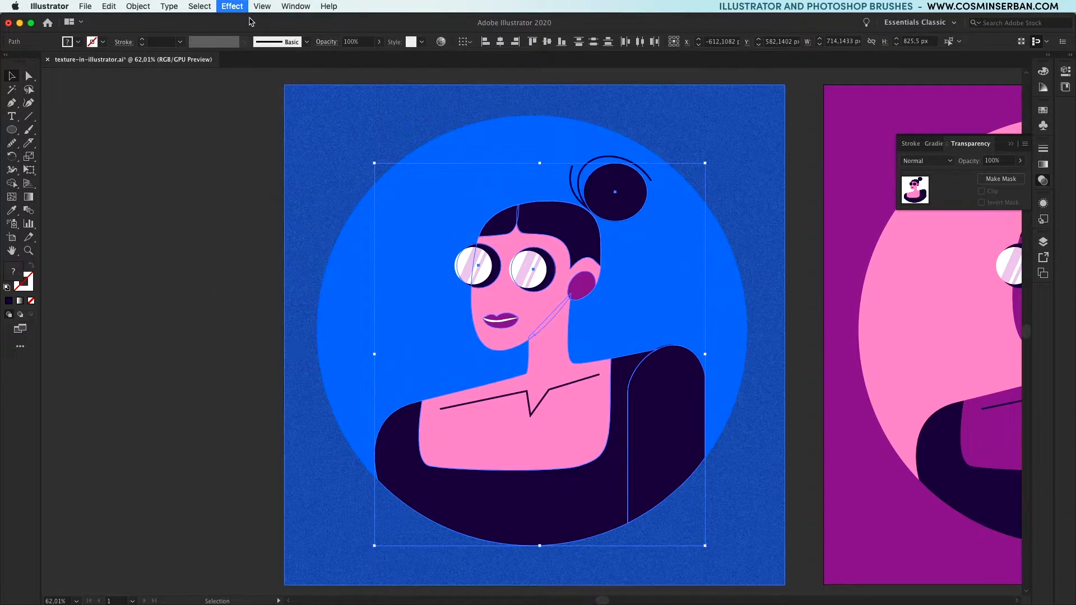
click(925, 160)
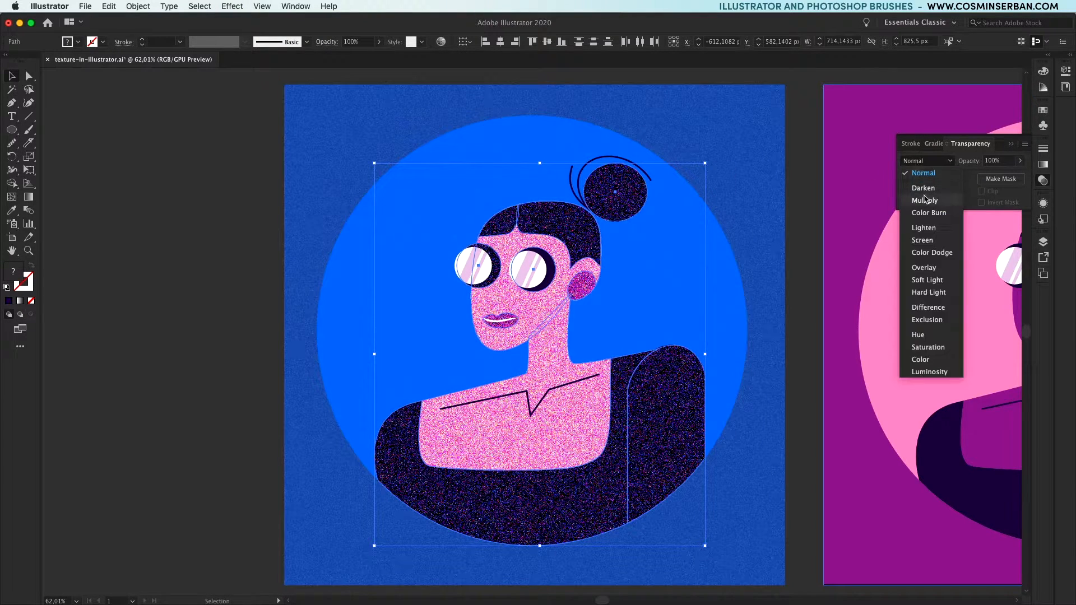
click(924, 200)
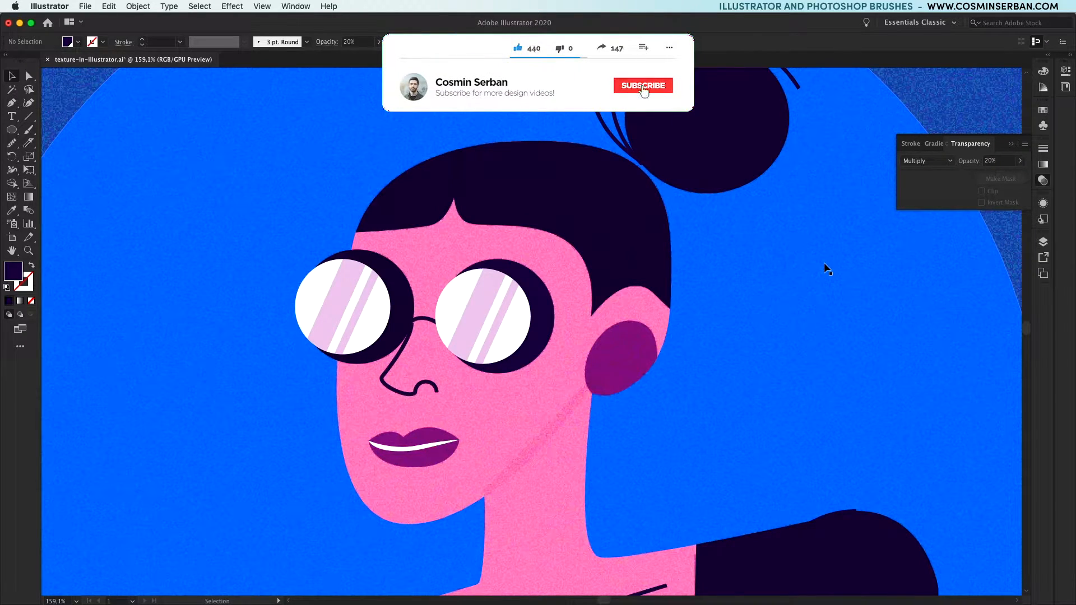
click(642, 85)
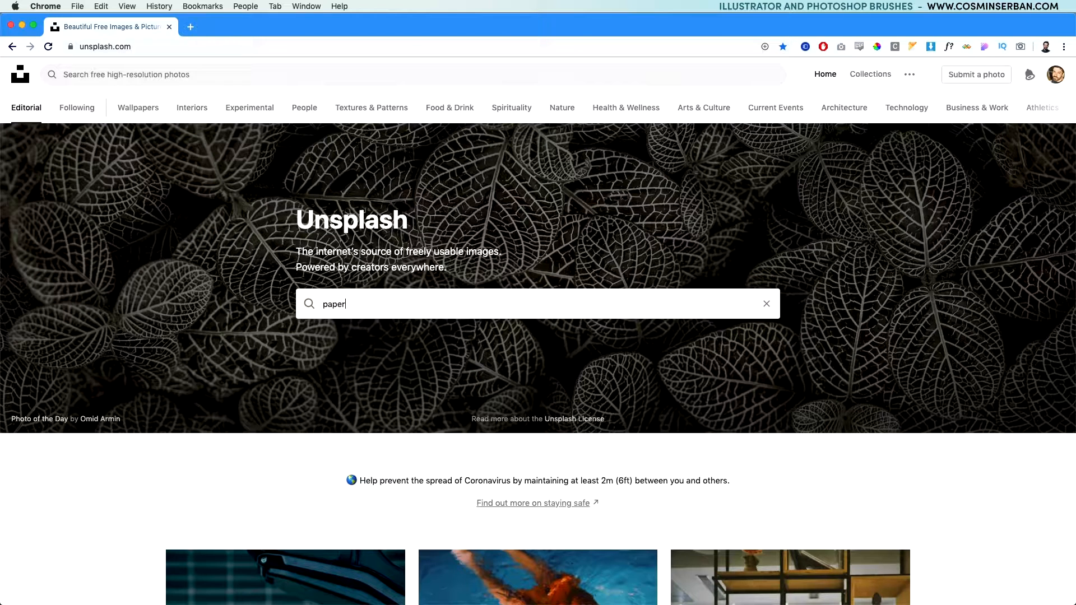
Step: Search Unsplash for paper, copy the white texture photo and paste it over the magenta portrait
key(enter)
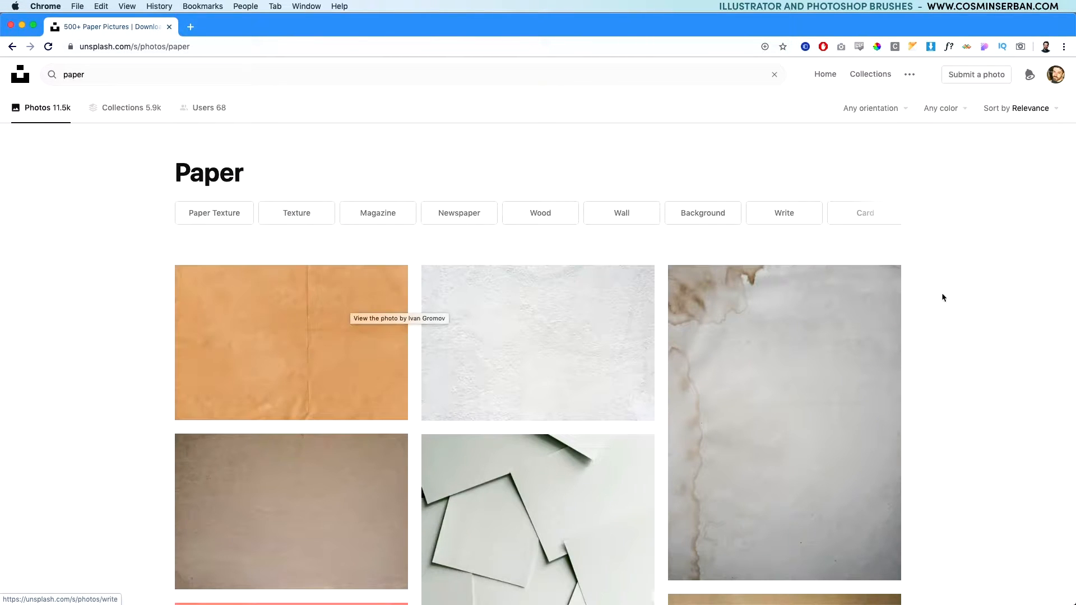
scroll(down, 3)
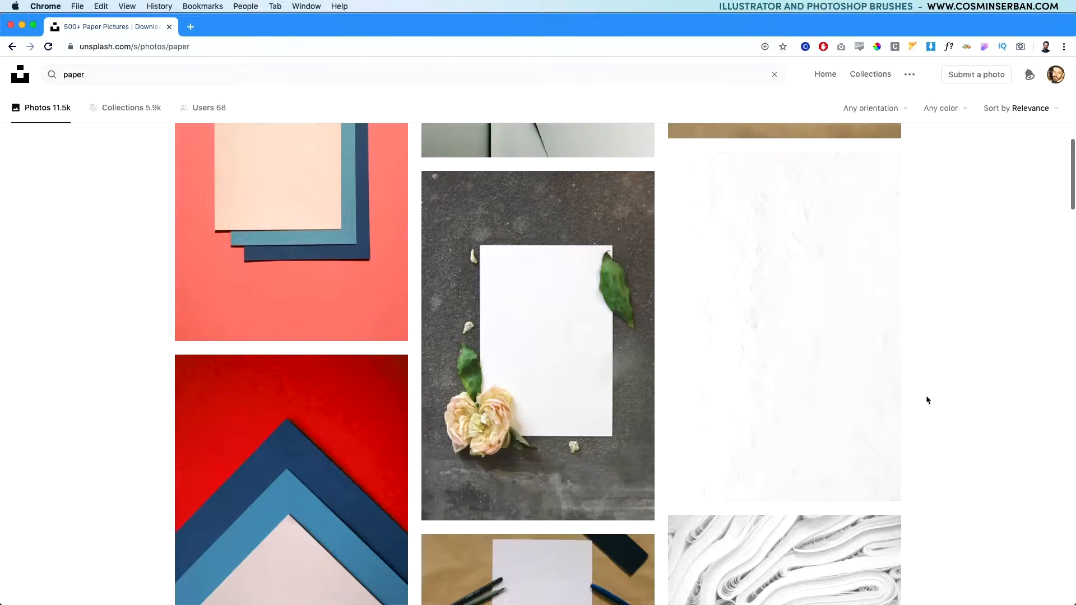
scroll(down, 3)
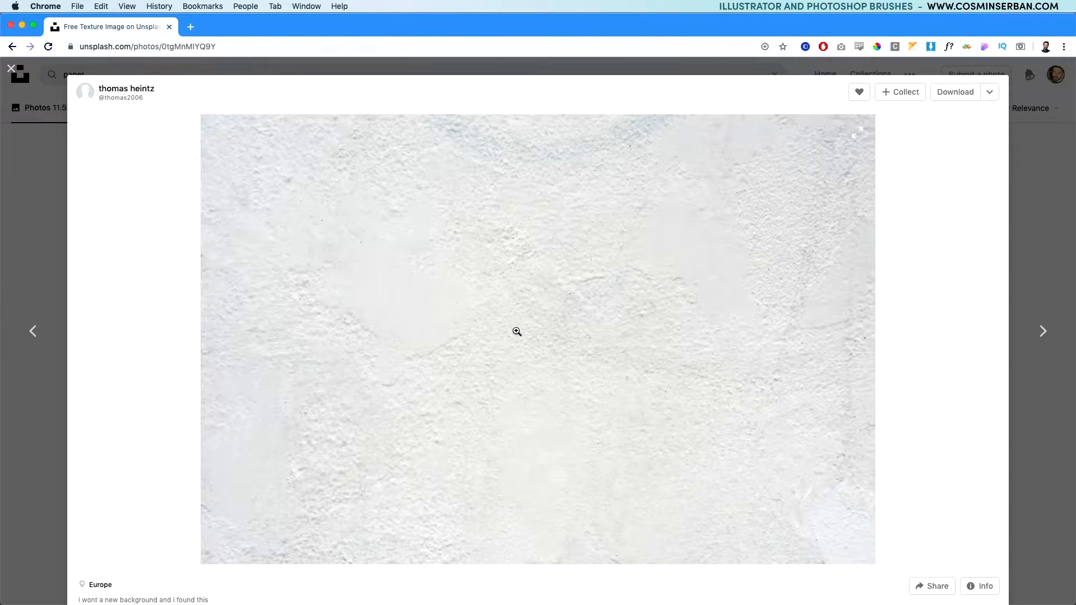
right_click(516, 332)
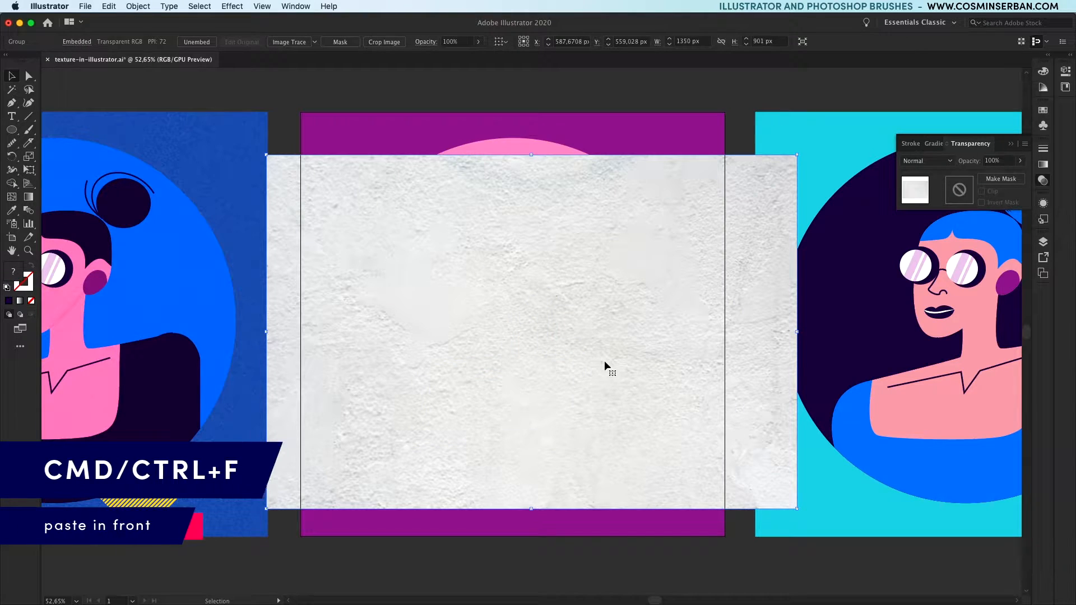
click(313, 41)
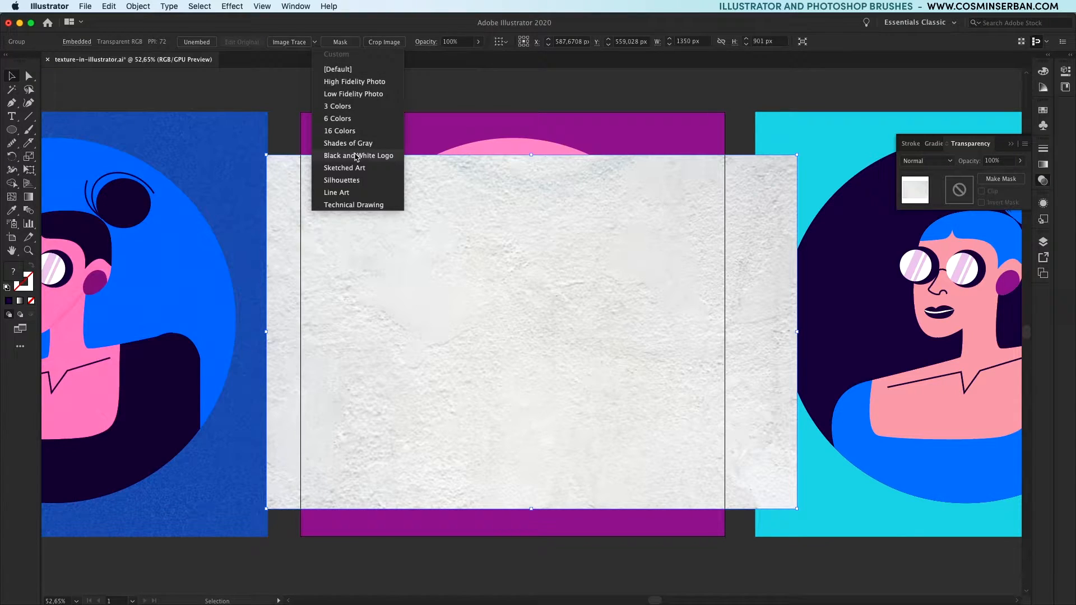
Step: Trace the photo with the Black and White Logo preset, raising Threshold to 212 and adjusting path fitting
click(359, 155)
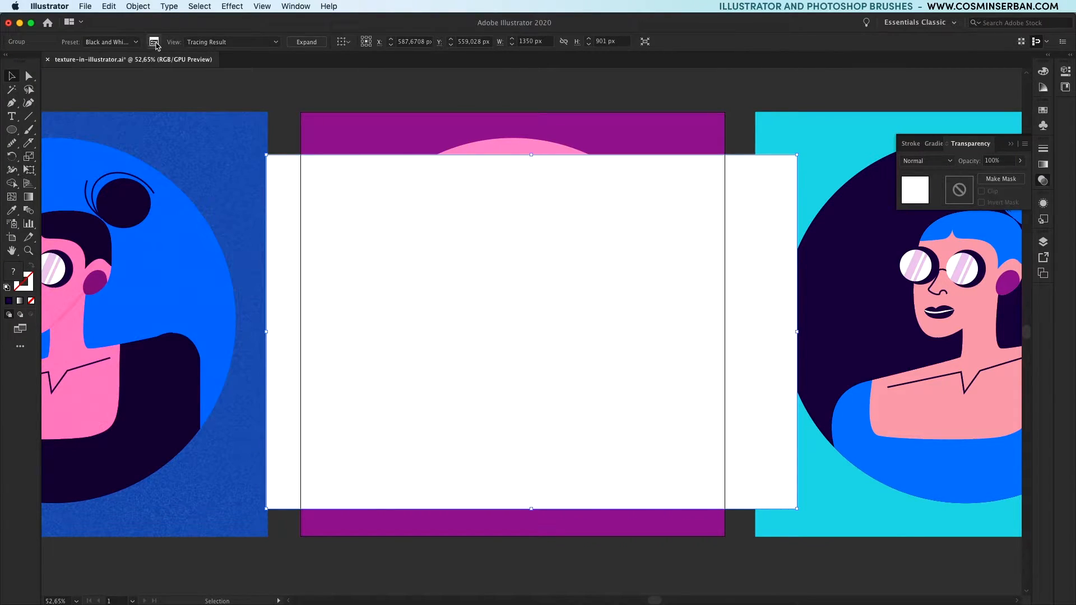
click(155, 41)
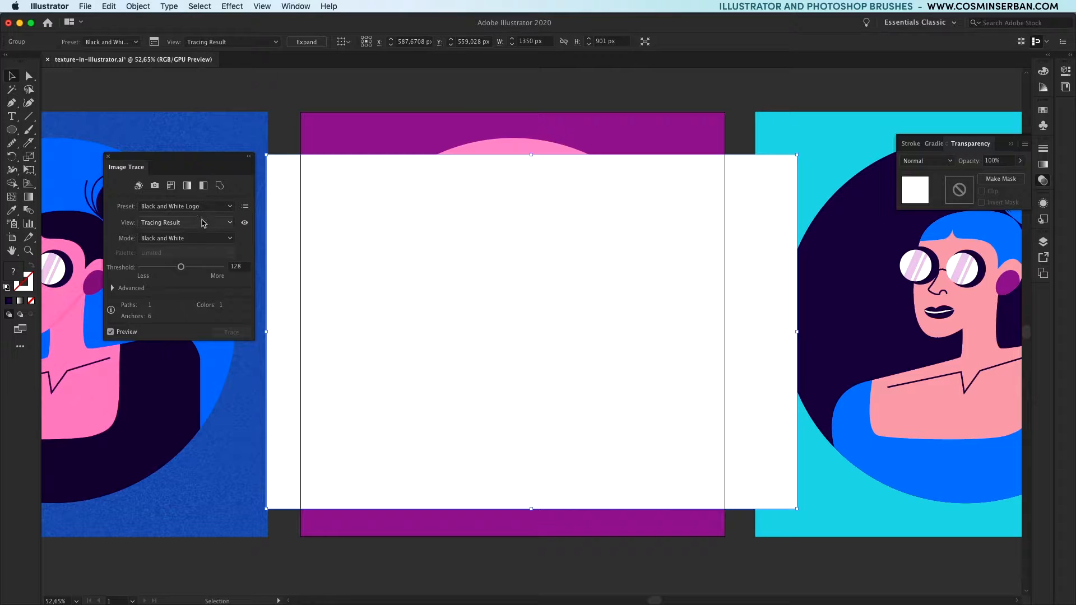
drag(181, 267, 201, 267)
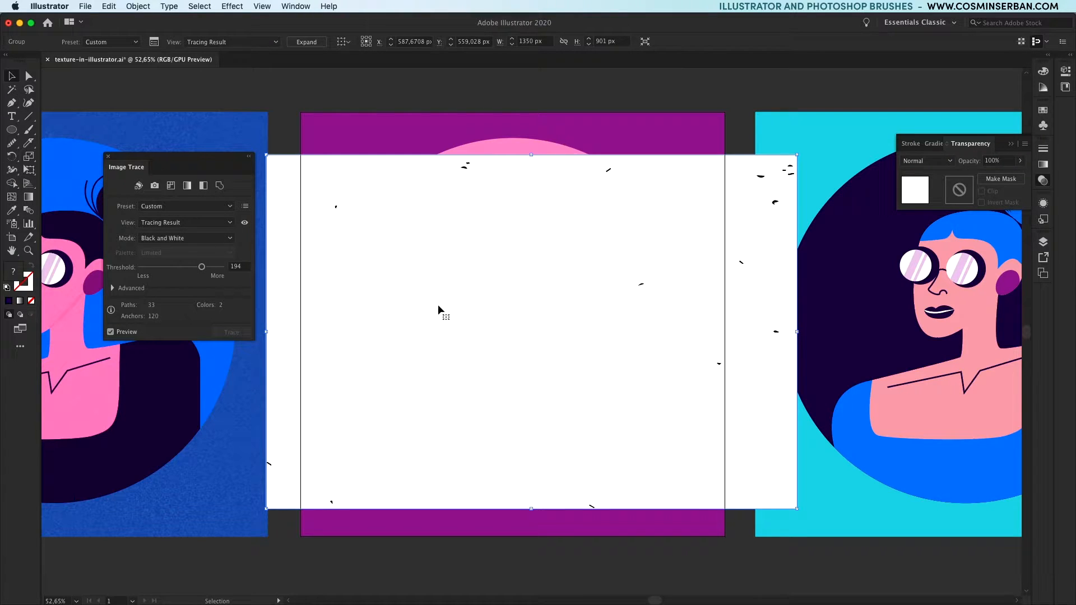
drag(201, 267, 209, 266)
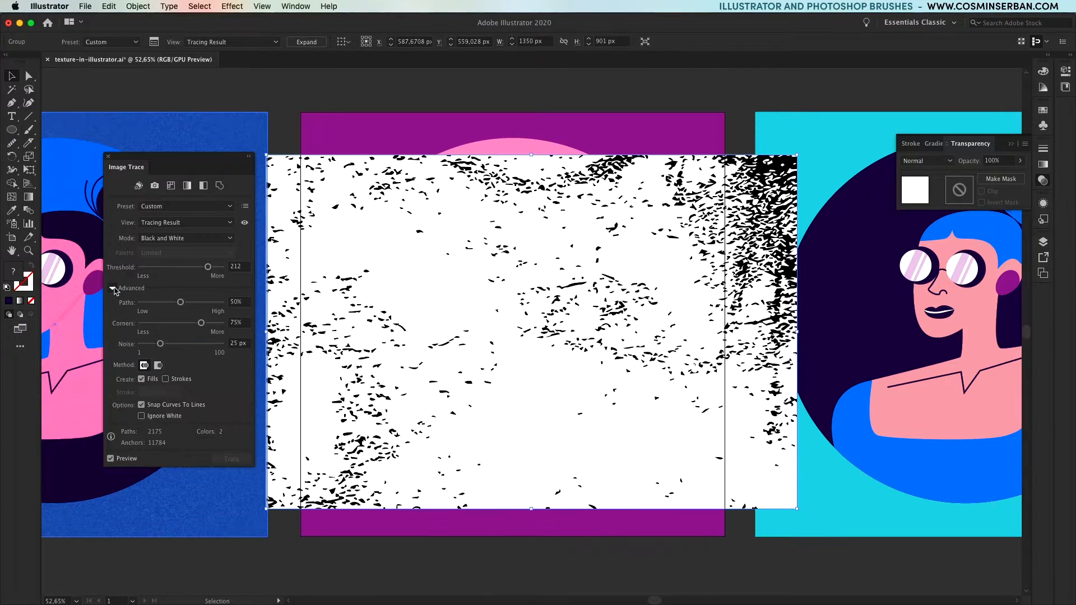
mouse_move(181, 303)
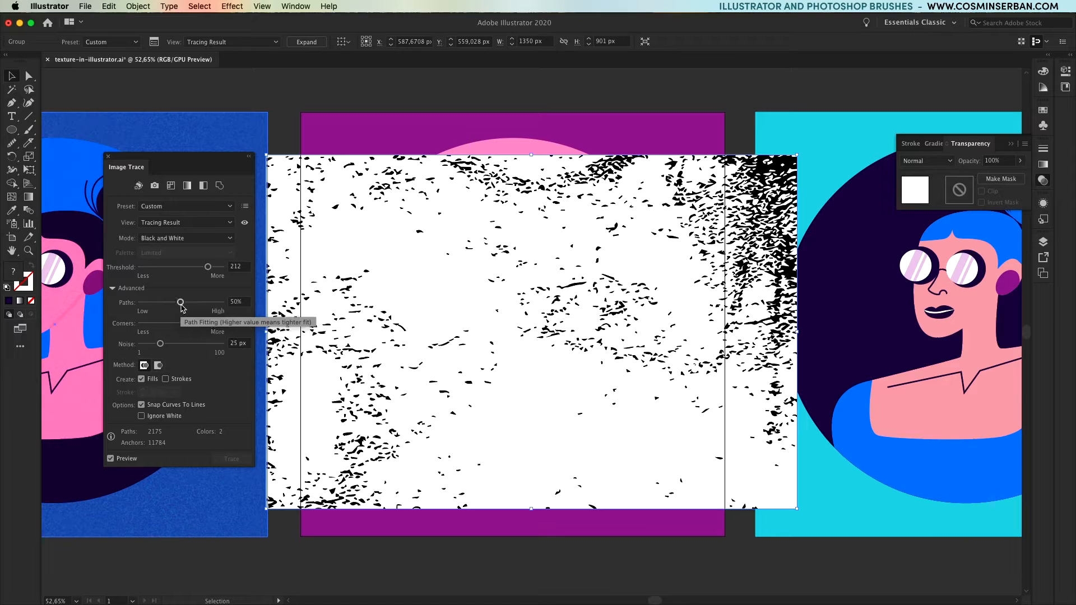
drag(180, 303, 204, 302)
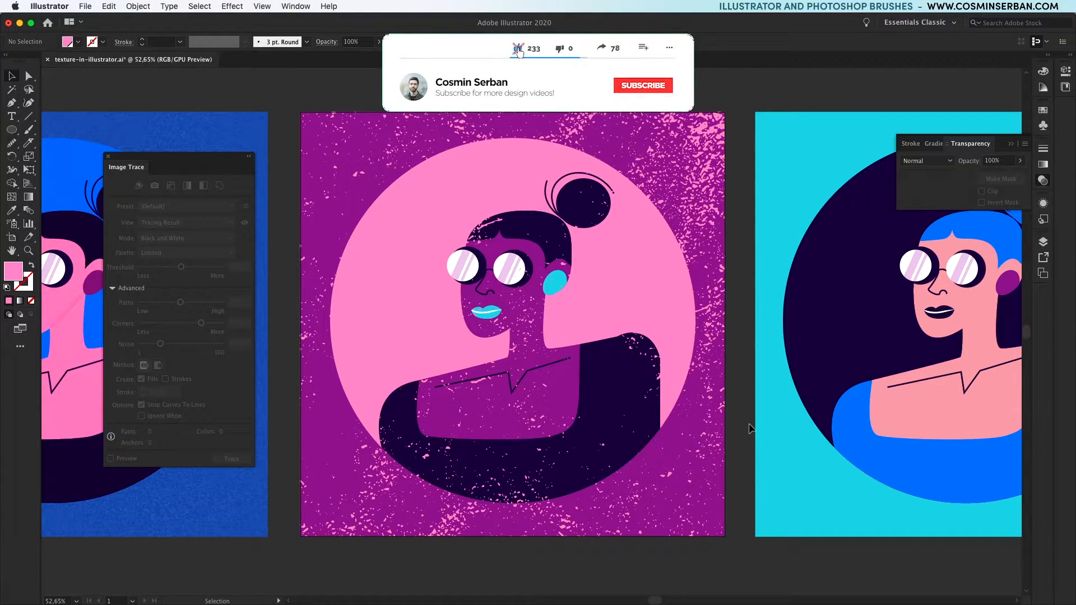
Step: Deselect everything to preview the pink-speckled middle portrait
click(640, 85)
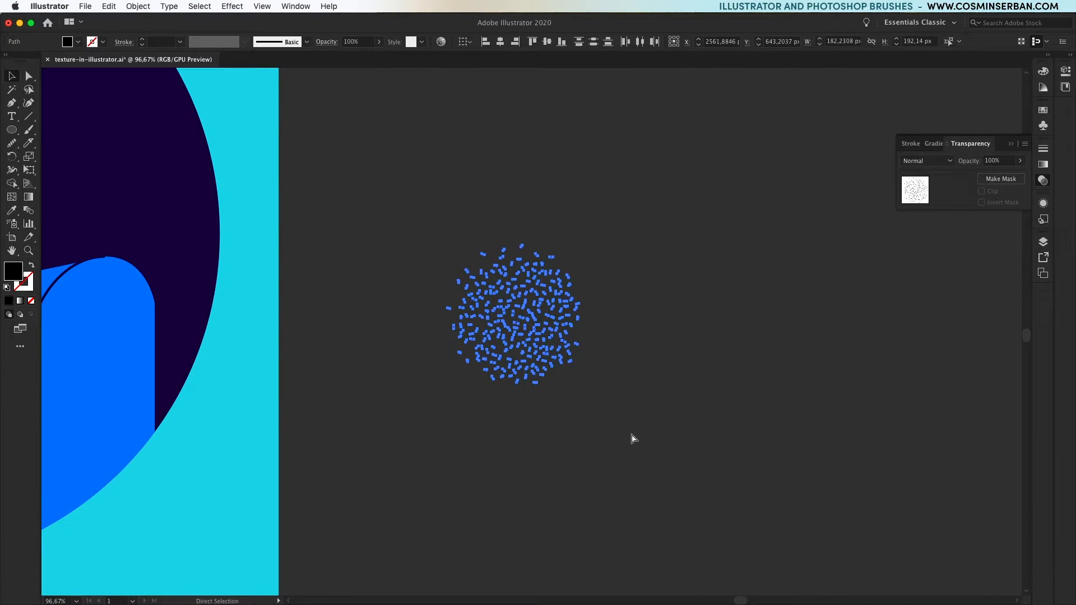
Step: Select the blue dot cluster and show the Brushes panel to start a new brush
click(295, 7)
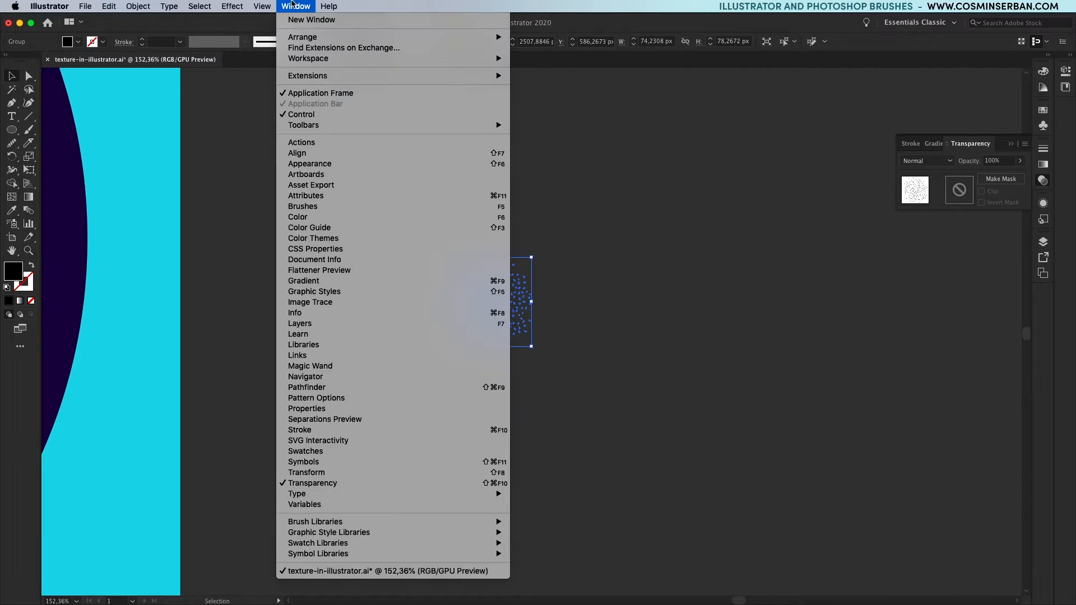
click(302, 206)
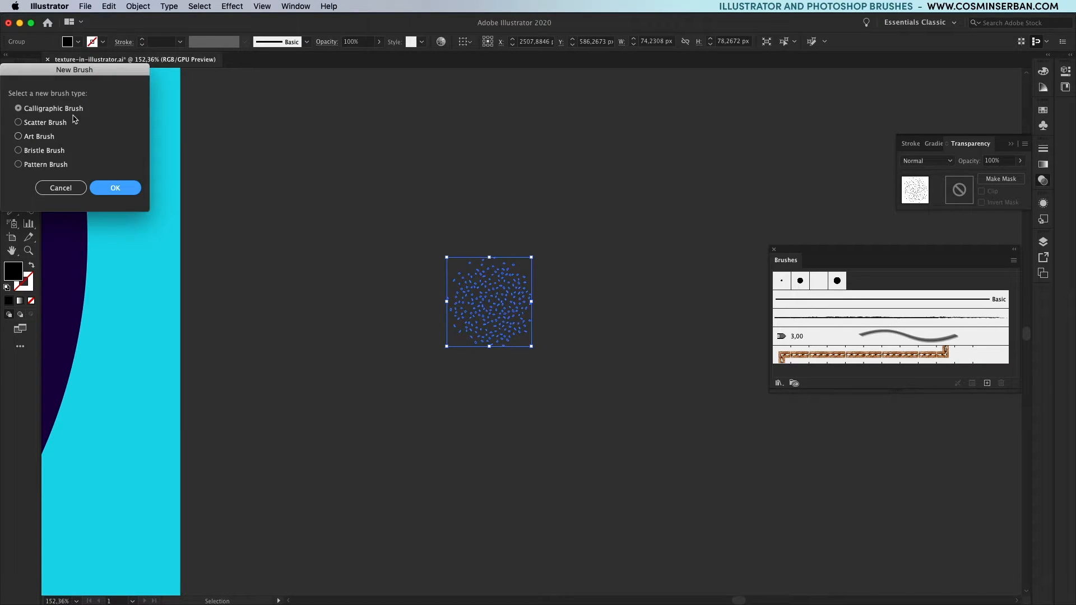
Step: Create a Scatter Brush with random size, 20% spacing, random rotation to 180° and Tints colorization
click(115, 188)
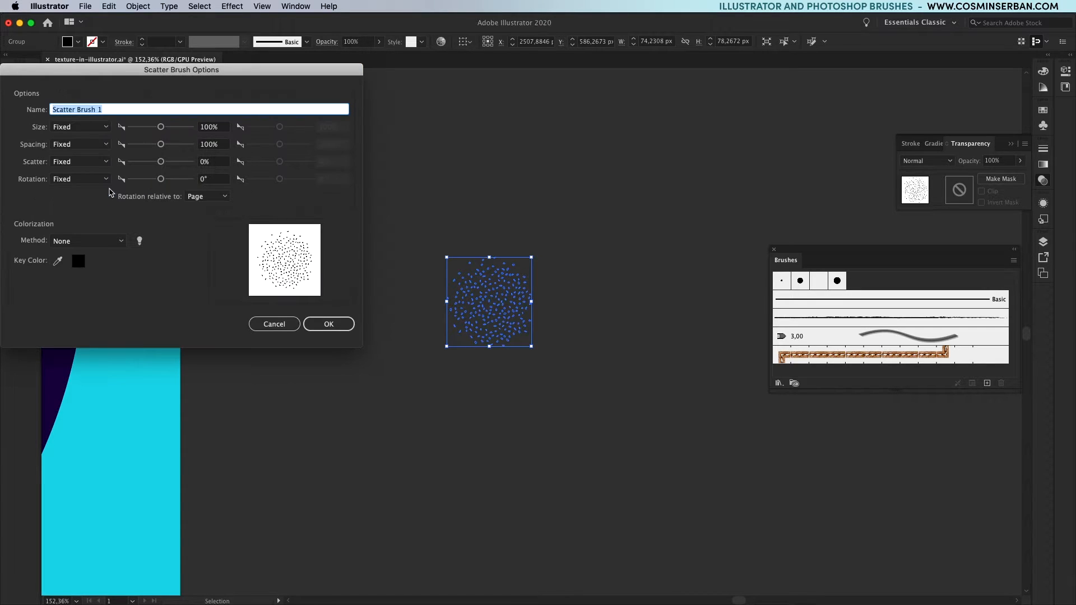
click(80, 127)
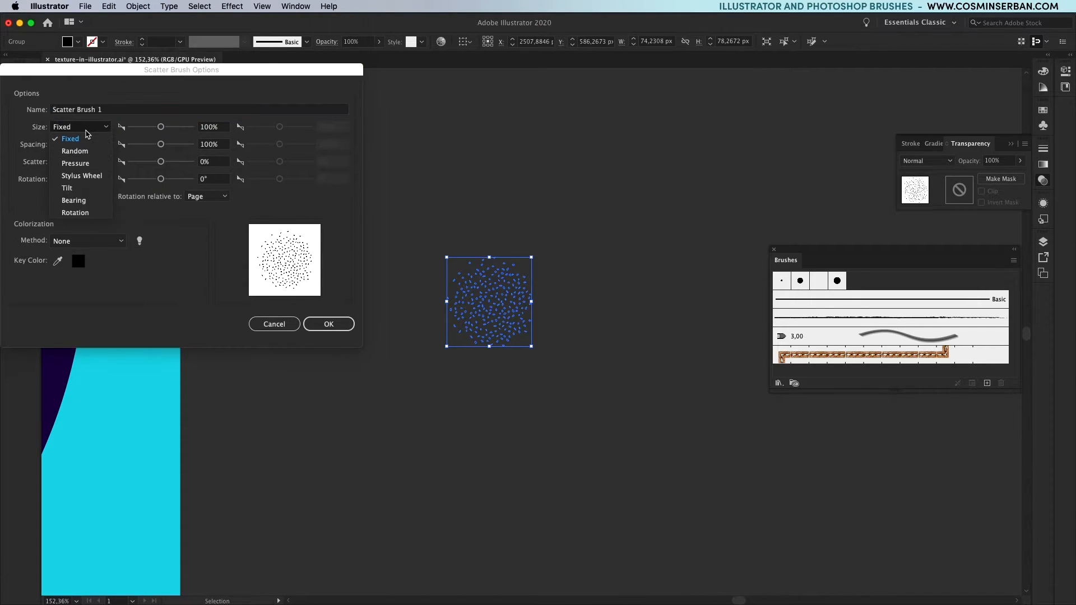
click(75, 152)
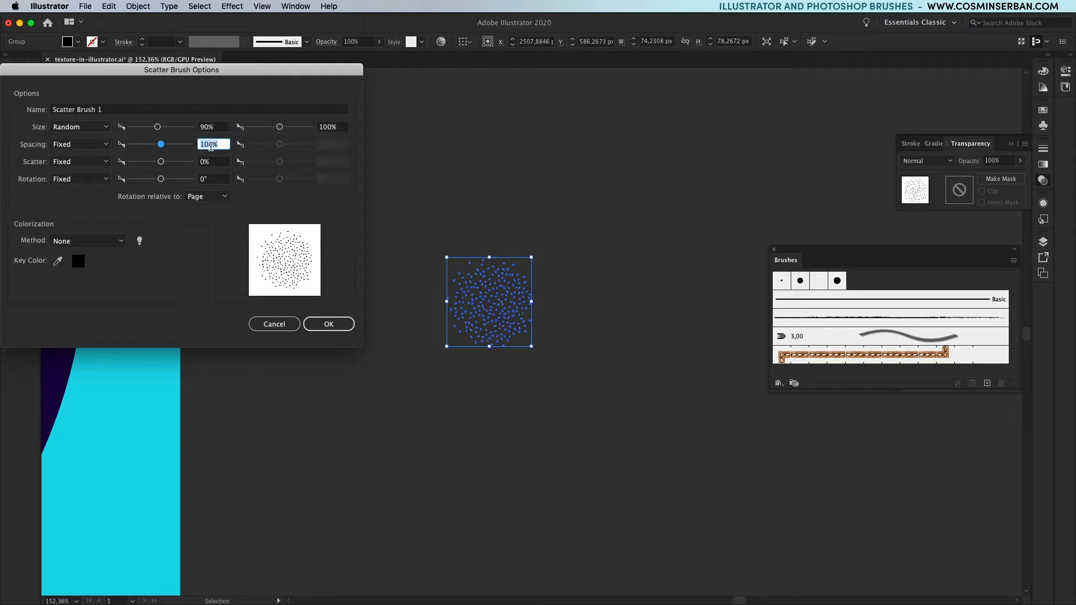
click(79, 178)
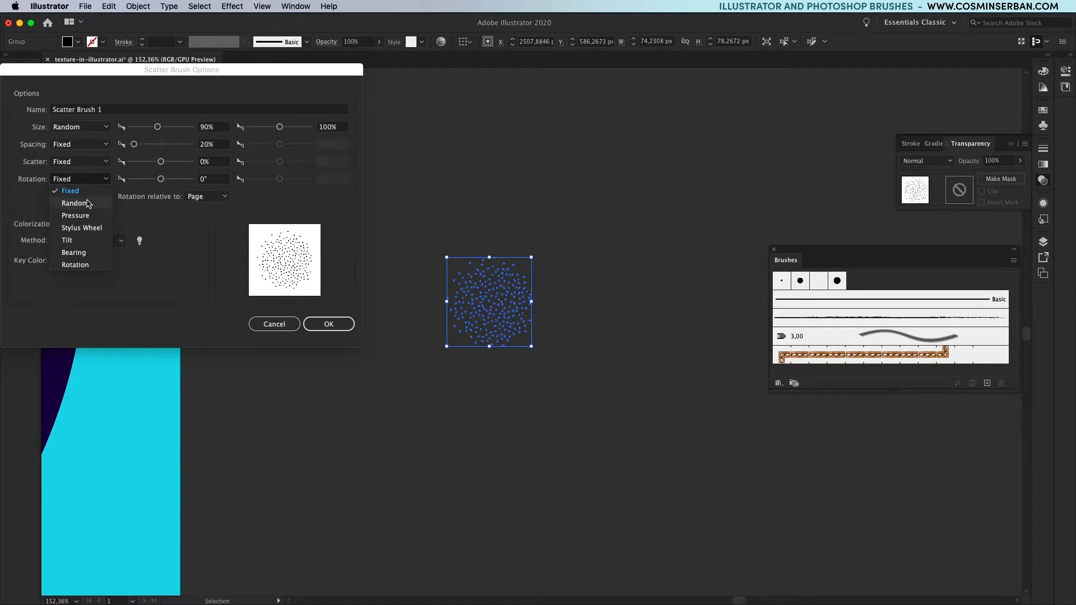
click(74, 203)
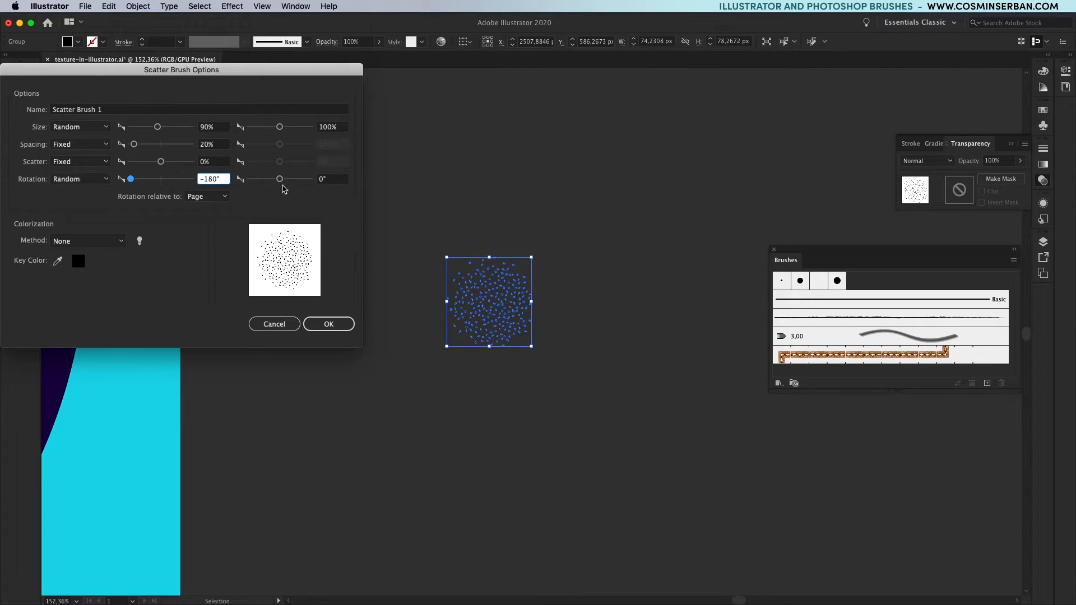
click(88, 240)
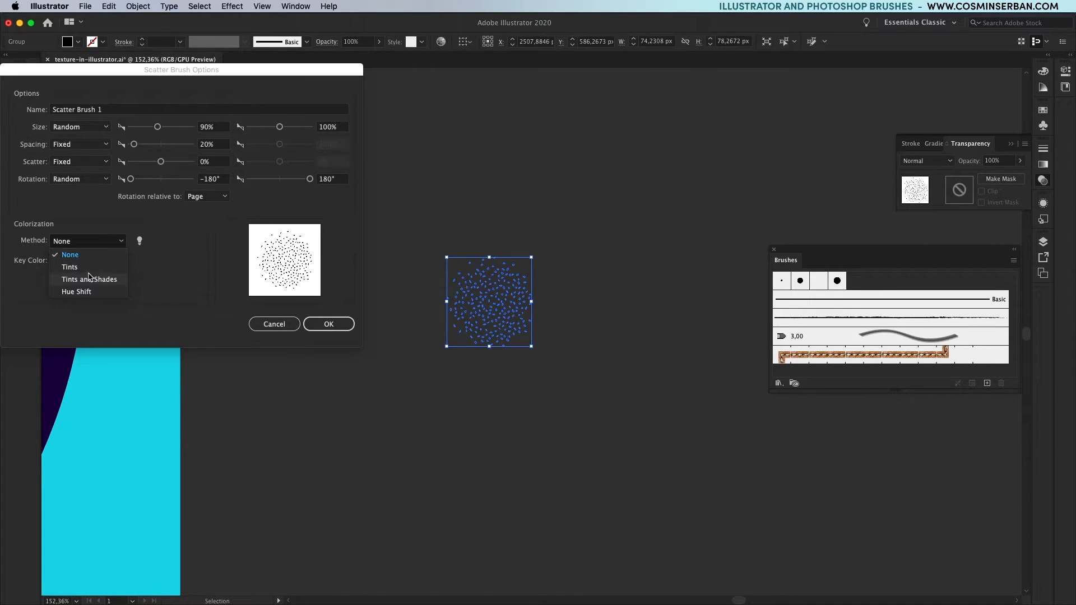
click(70, 267)
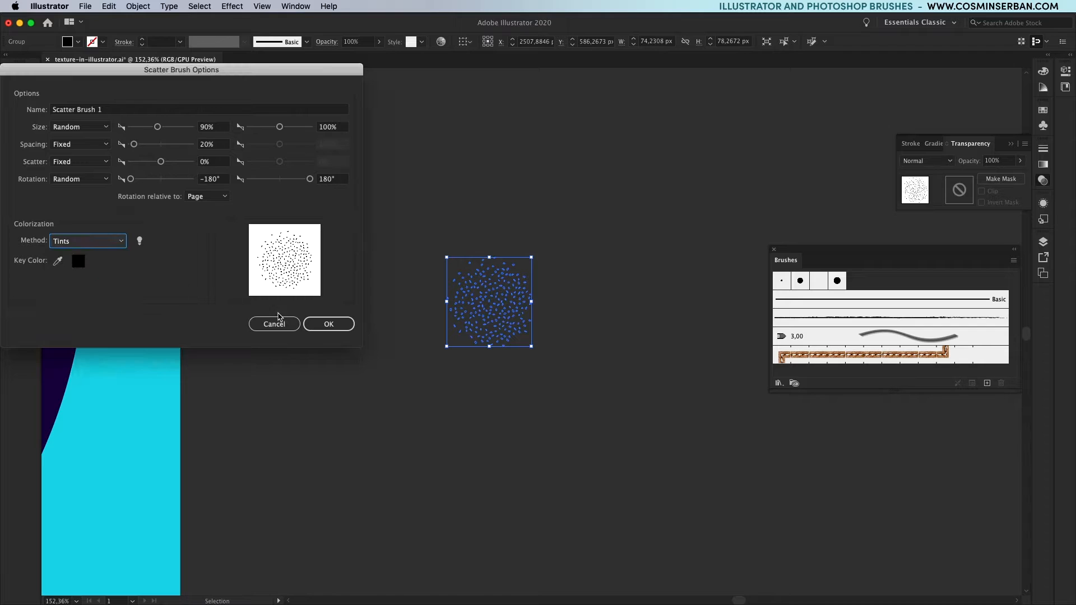
click(328, 324)
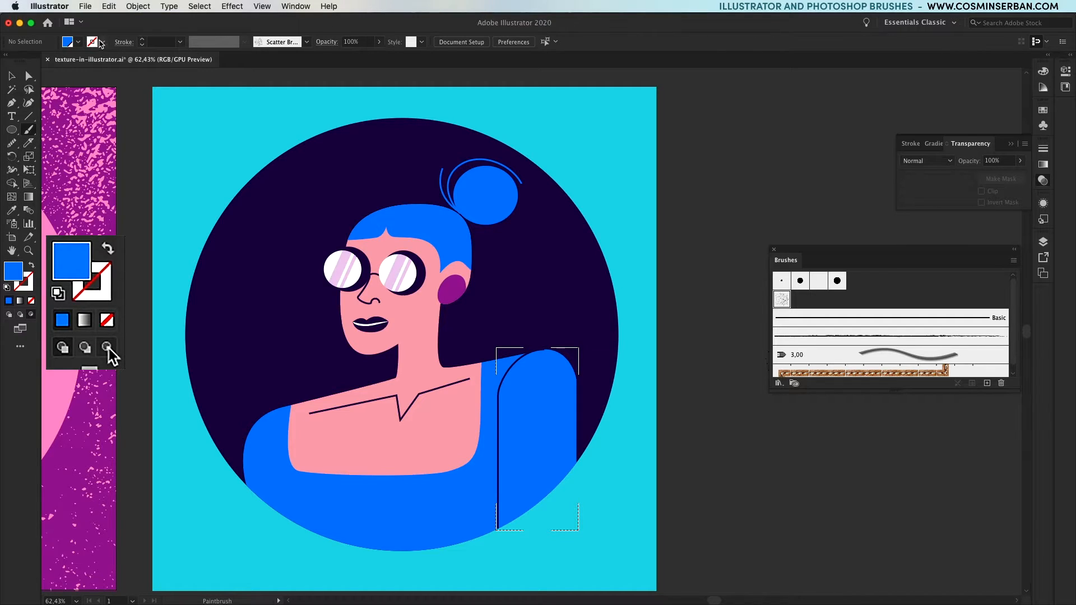
Step: Paint scatter-brush shading inside the cyan portrait's shoulder, skin, hair and circle edge using Draw Inside
click(77, 41)
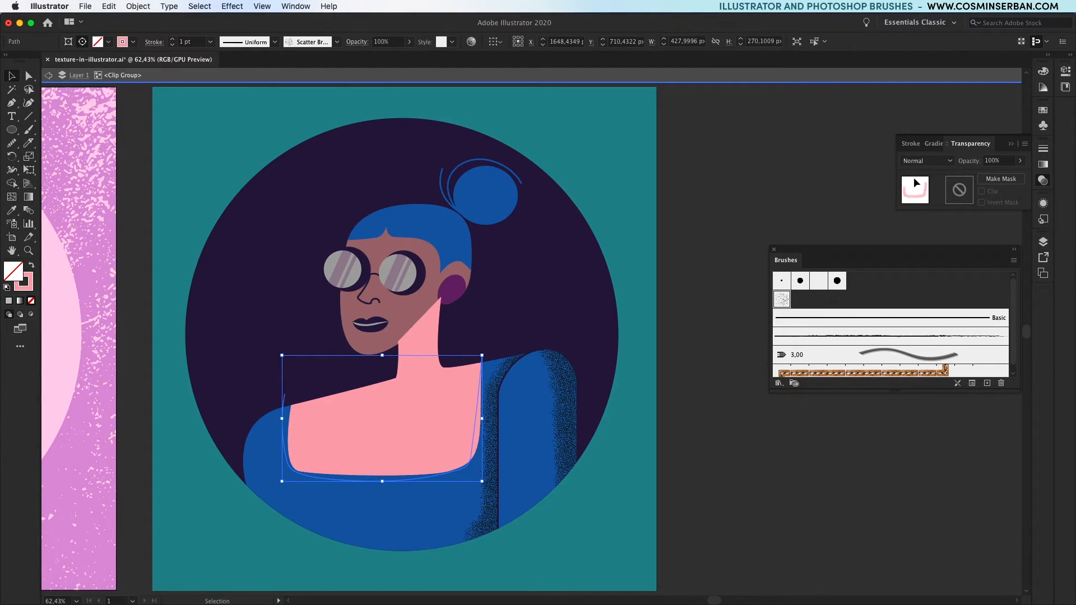
click(927, 160)
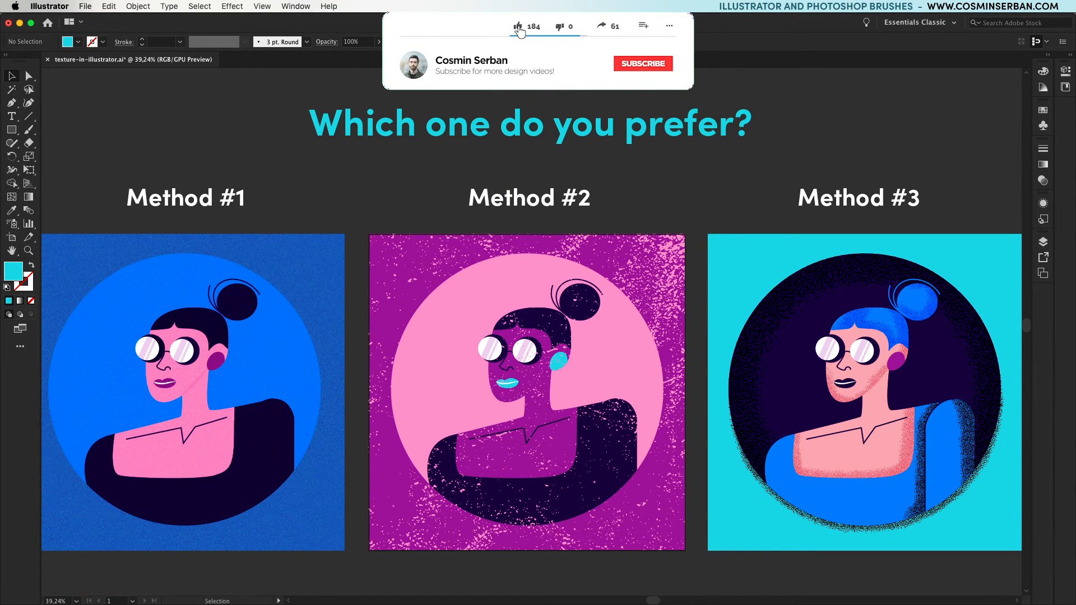
click(640, 62)
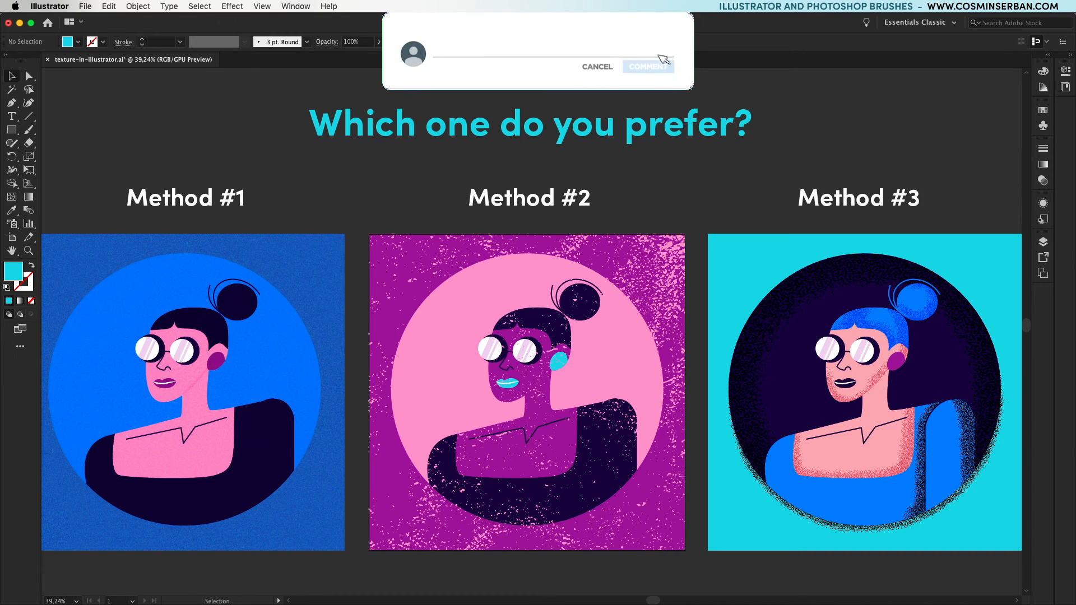
click(646, 64)
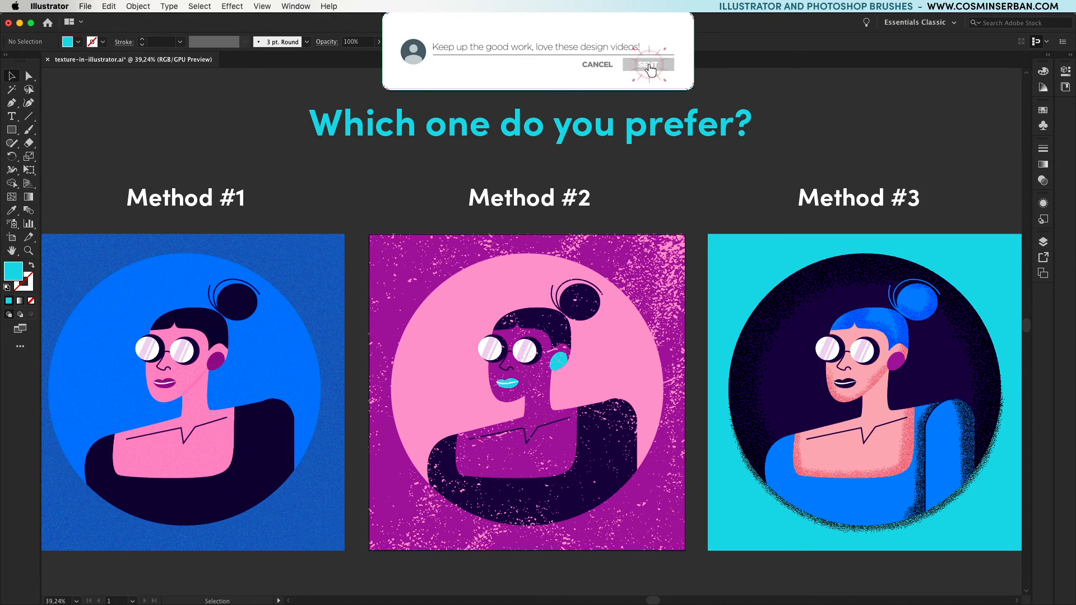
click(645, 63)
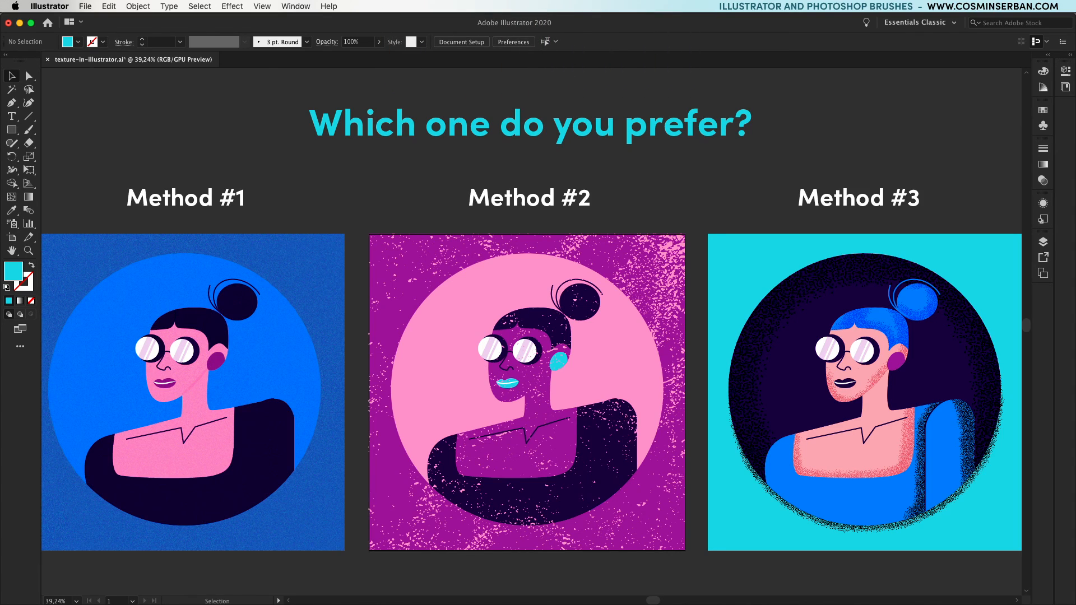